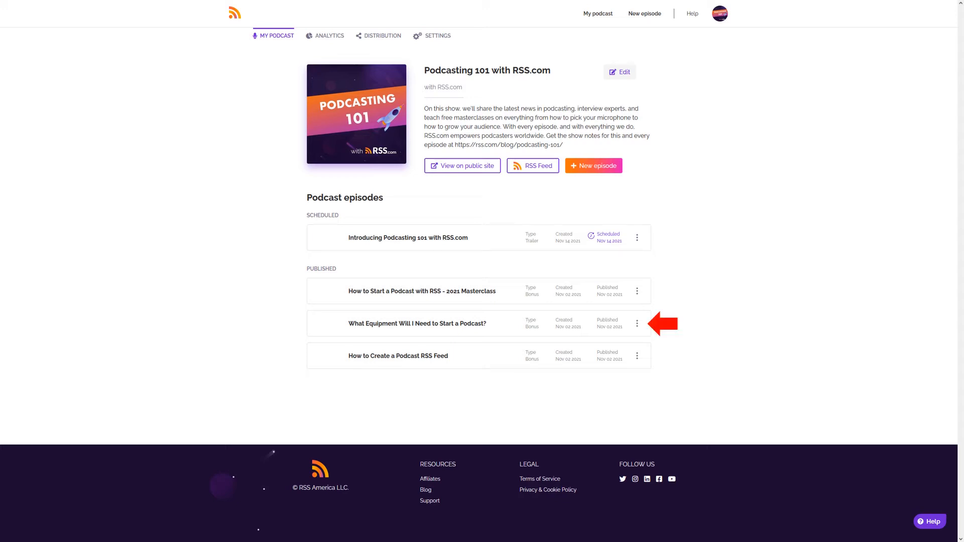
# - Open the Chapters editor for the episode 'What Equipment Will I Need to Start a Podcast?'
pyautogui.click(636, 323)
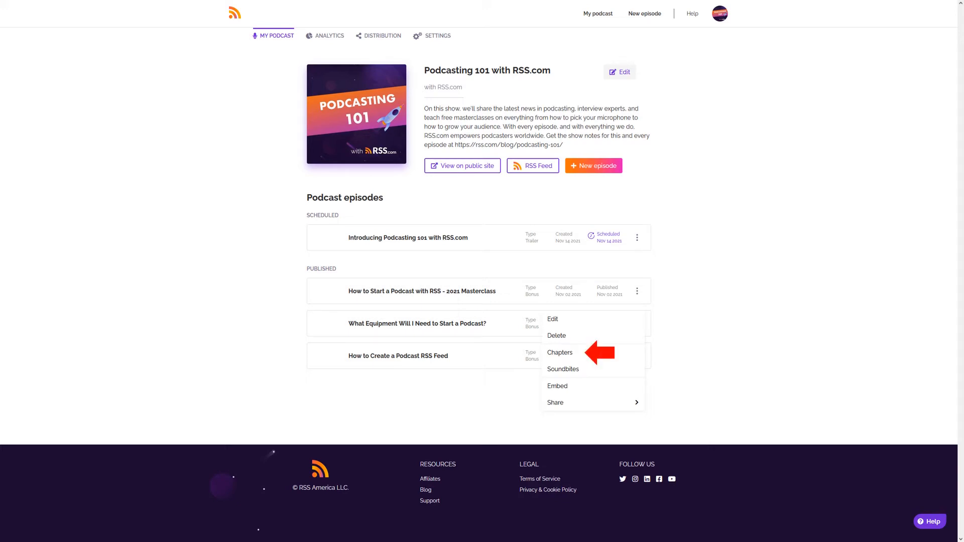
pyautogui.click(559, 352)
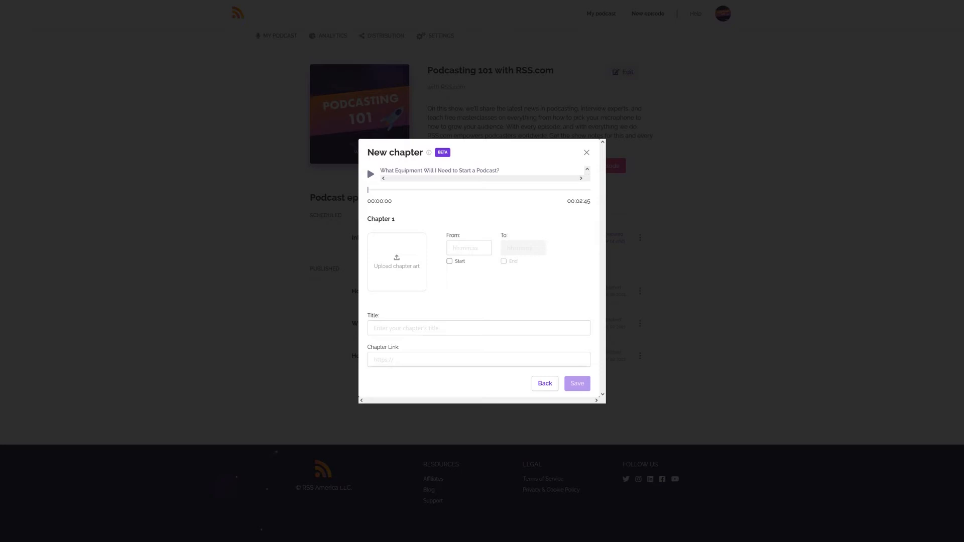
# - Add Chapter 1 'The 6 Pieces of Equipment Needed to Podcast' (00:00:23–00:00:49) with artwork and save it
pyautogui.click(522, 248)
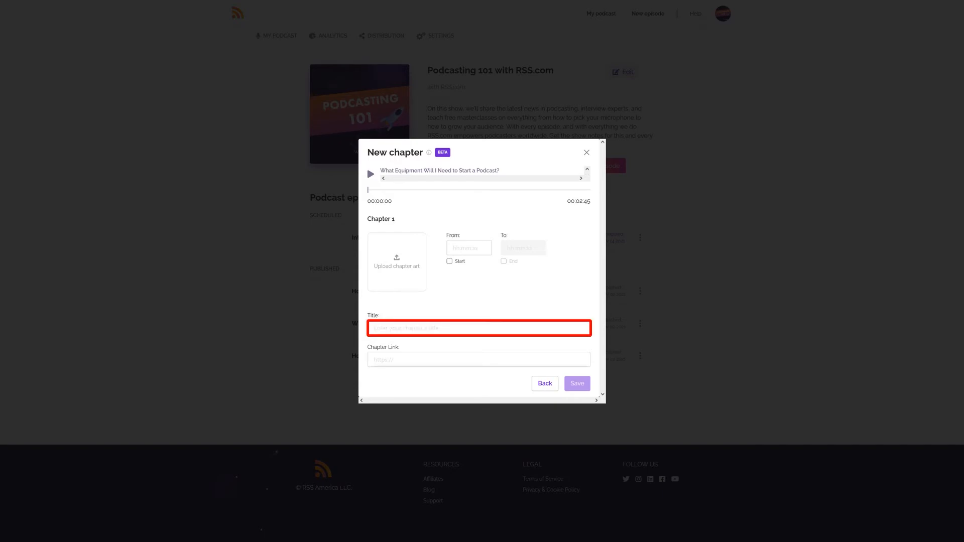
pyautogui.write('The 6 Pieces of Equipment Needed to Podcast')
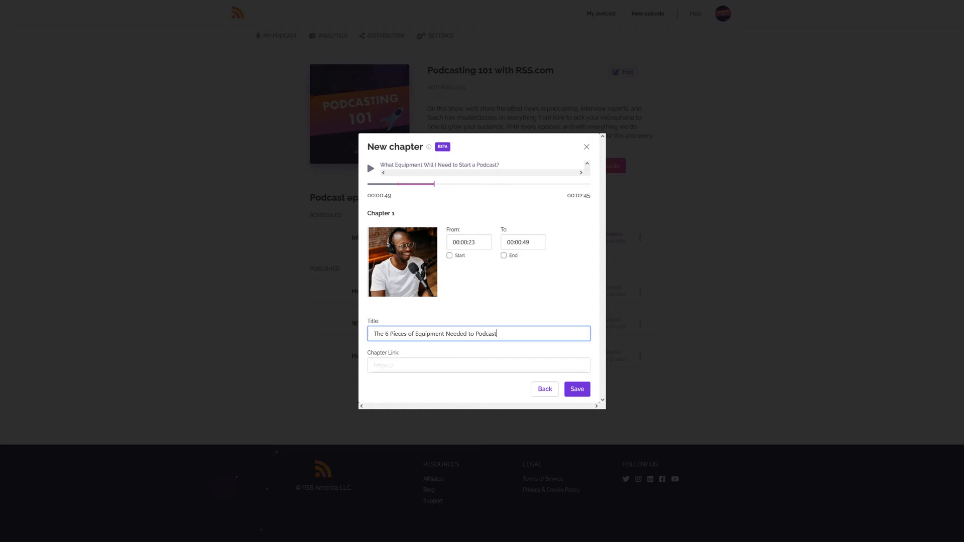
pyautogui.click(576, 389)
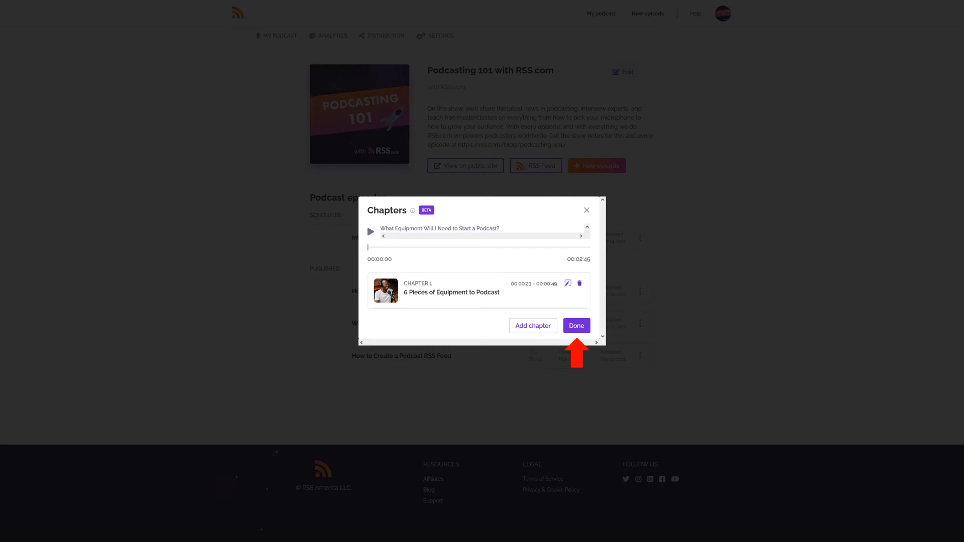
pyautogui.click(575, 325)
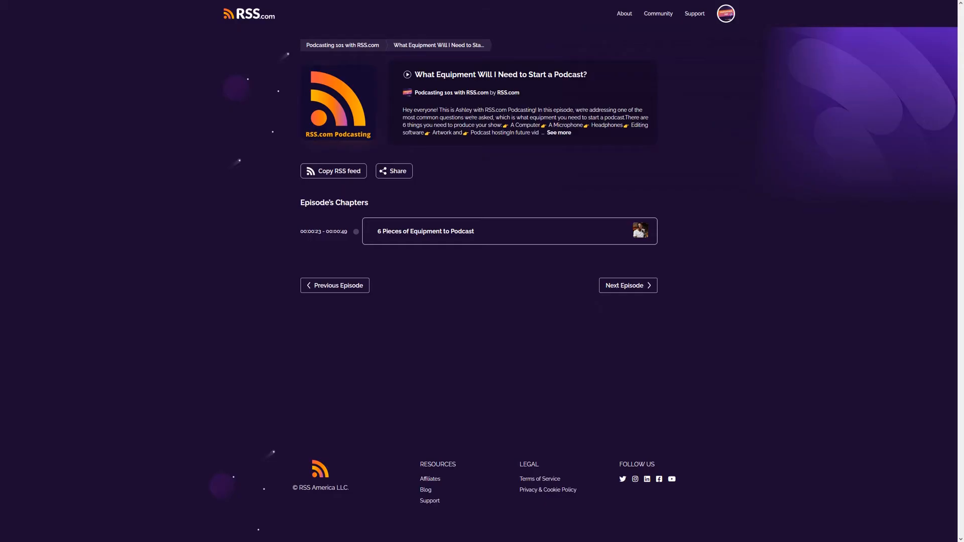